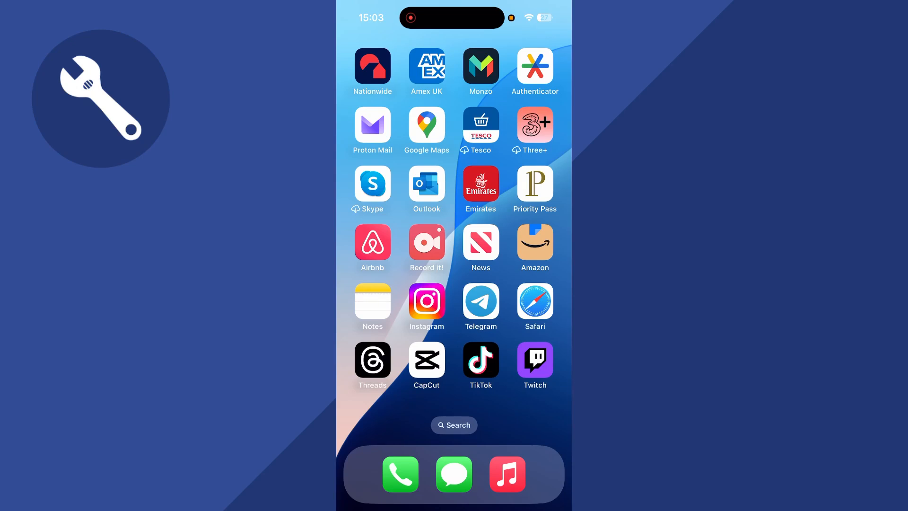
# Search App Store for 'Soundcloud' to bring up the SoundCloud app listing.
pyautogui.hscroll(-3)
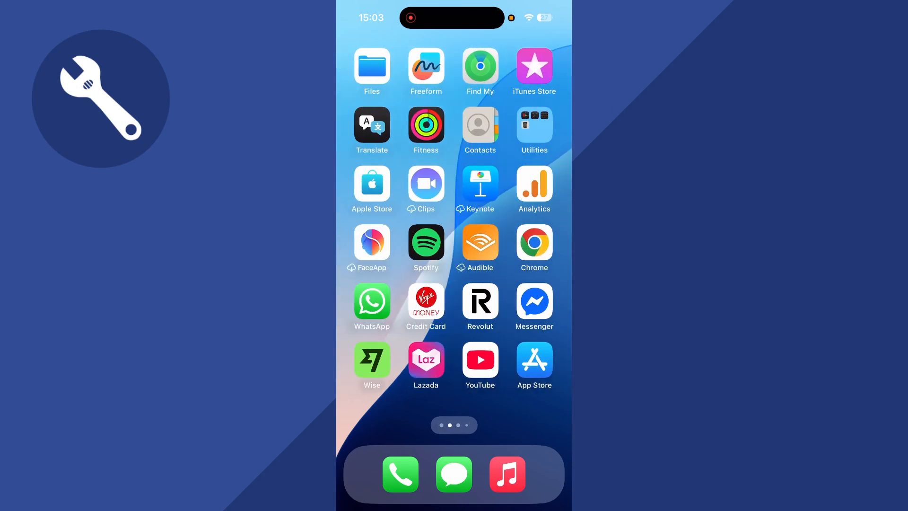
pyautogui.click(534, 360)
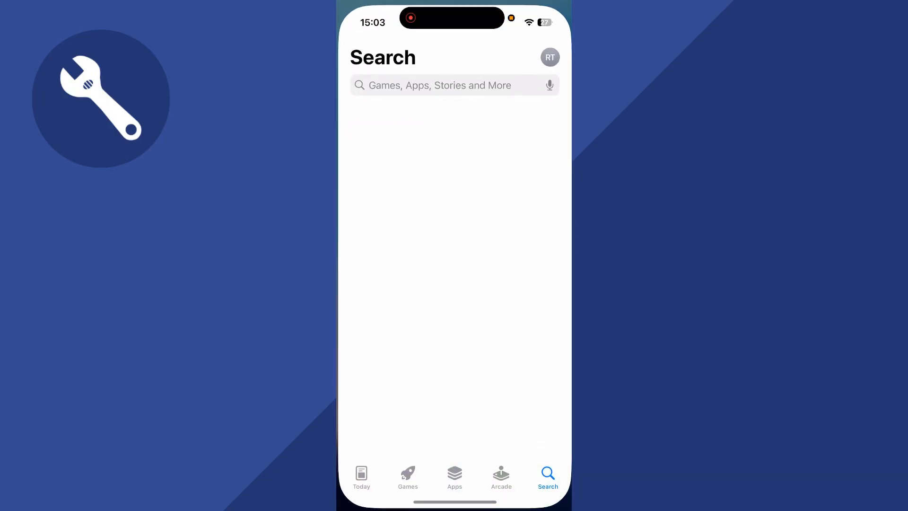
pyautogui.write('Sounrcloud')
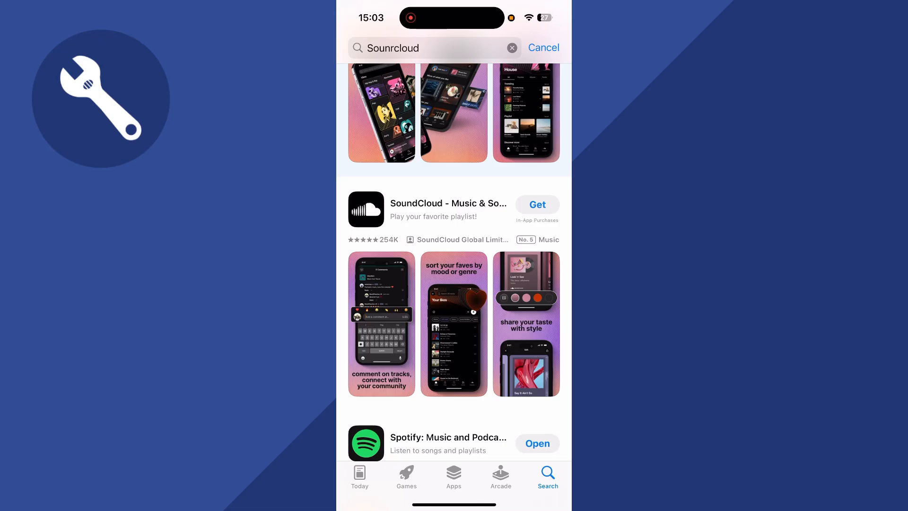
# Launch SoundCloud, look through the Library, and return to the home feed.
pyautogui.click(538, 204)
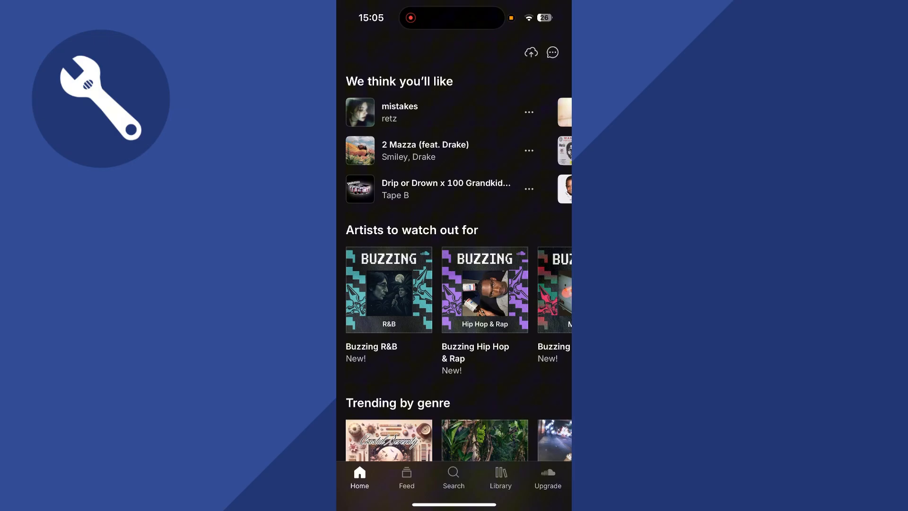
pyautogui.click(500, 477)
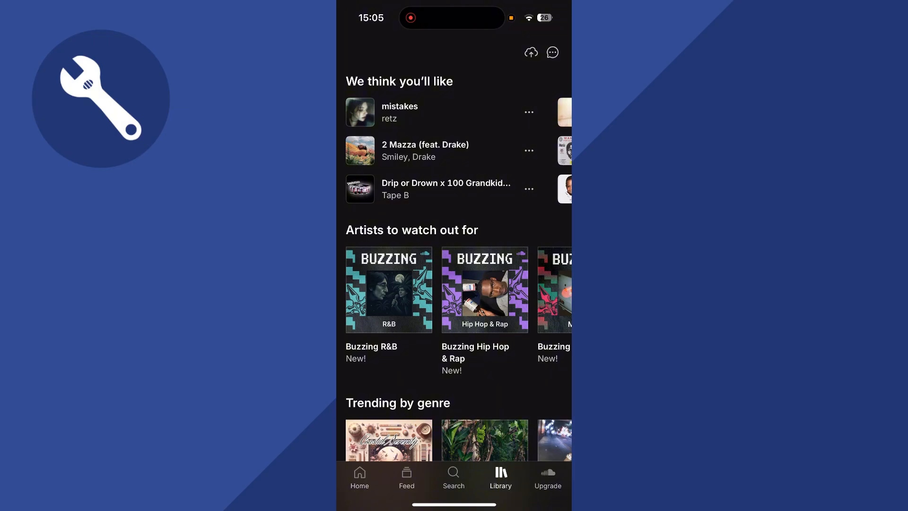
pyautogui.click(500, 477)
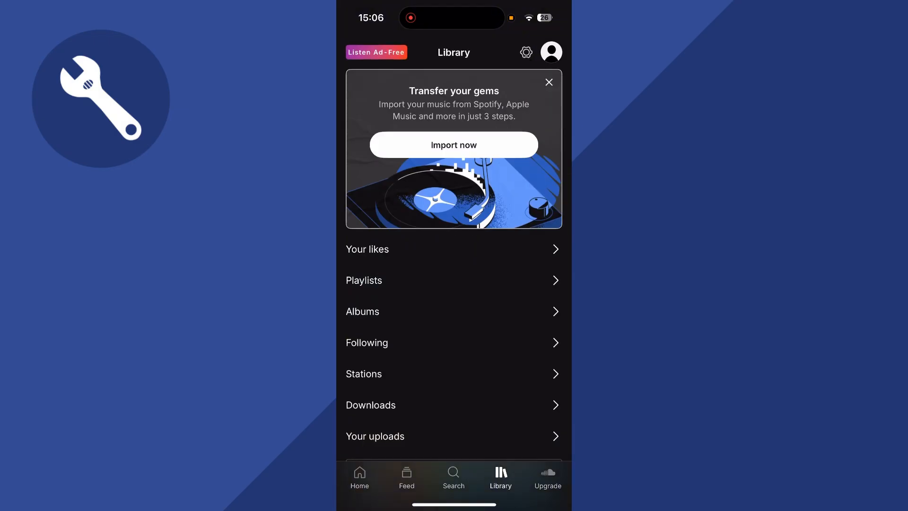
pyautogui.click(551, 51)
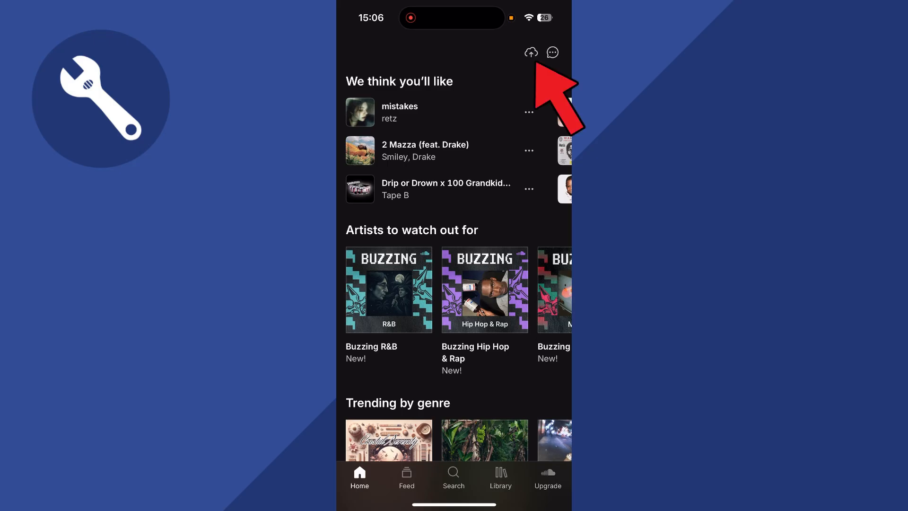
# Start a new track upload and choose sample-3s.mp3 from the Downloads folder.
pyautogui.click(530, 52)
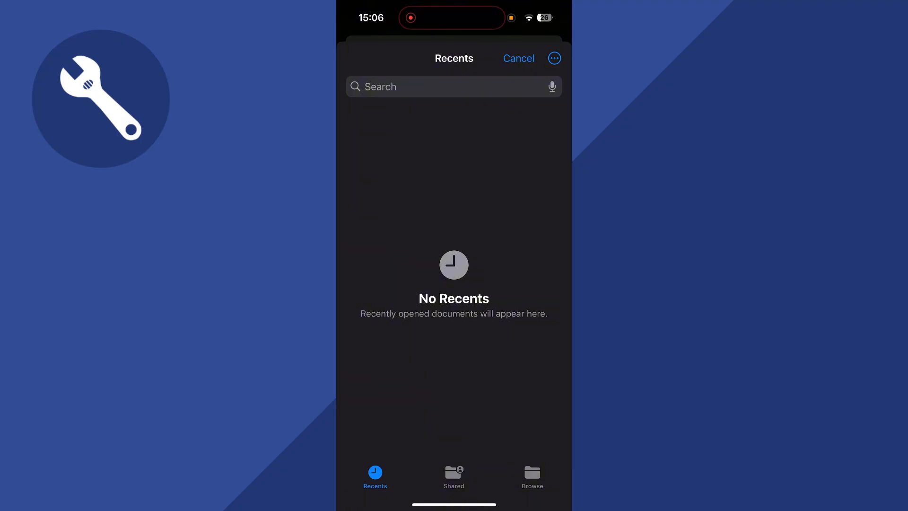
pyautogui.click(531, 475)
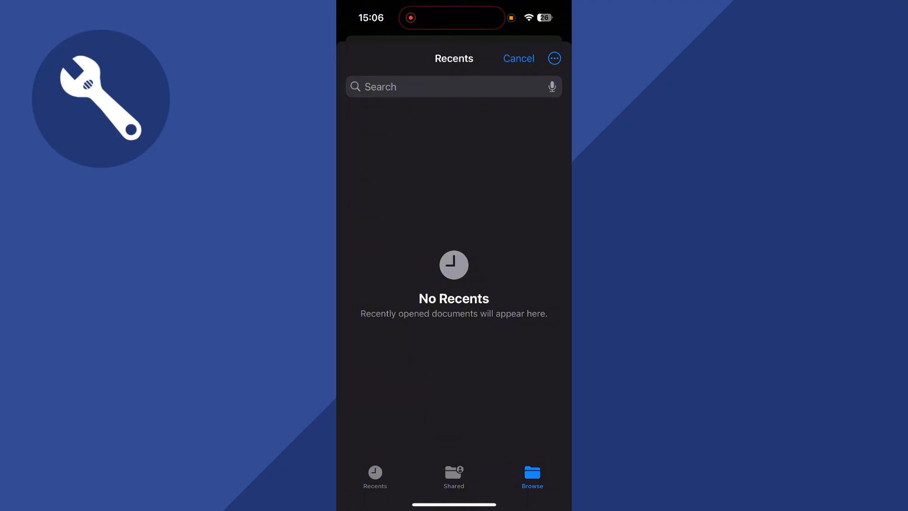
pyautogui.click(531, 475)
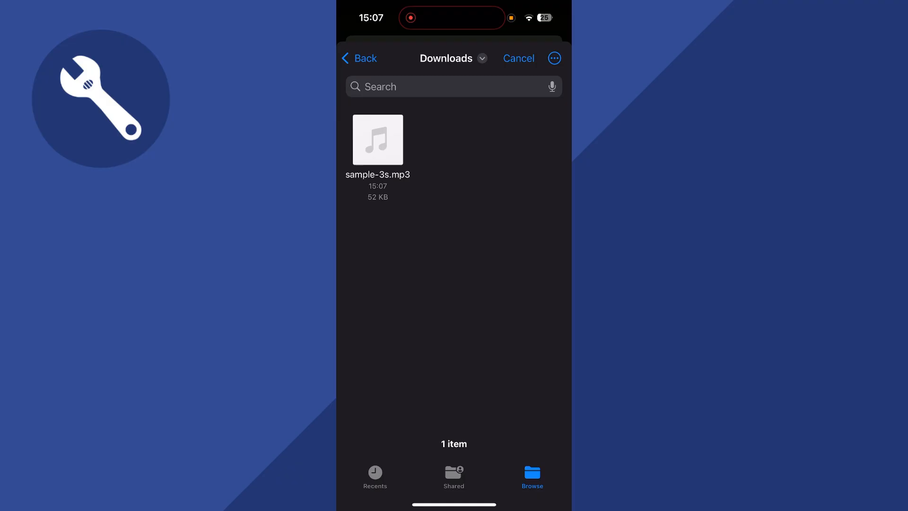
pyautogui.click(377, 140)
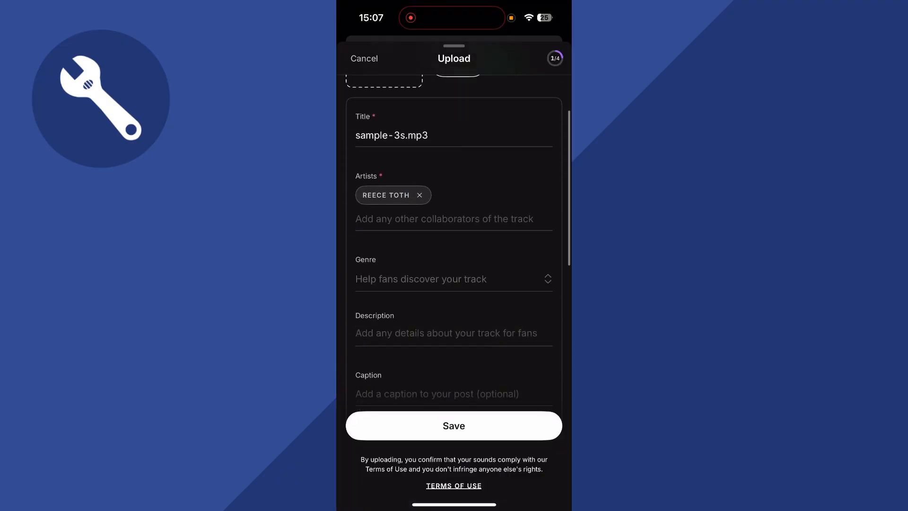
# Leave privacy as Public and save sample-3s.mp3, returning to the home feed with confirmation.
pyautogui.scroll(-3)
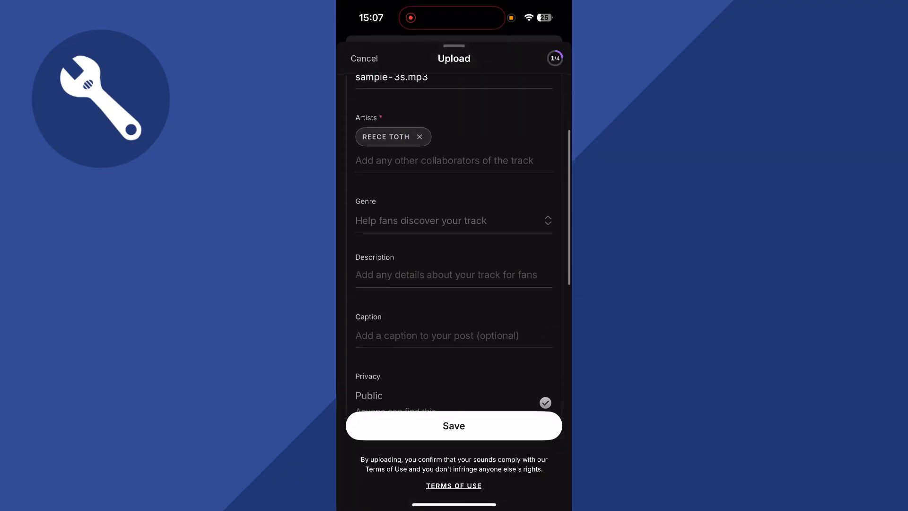
pyautogui.scroll(-3)
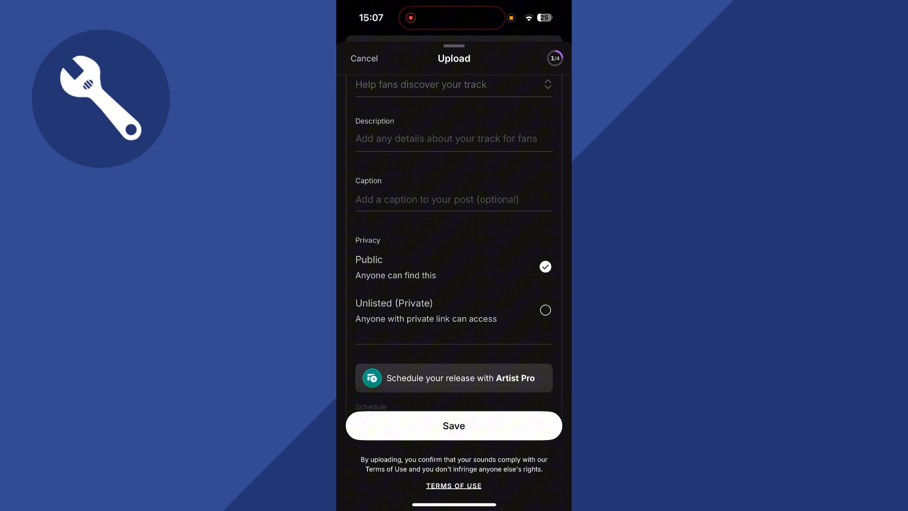
pyautogui.scroll(-3)
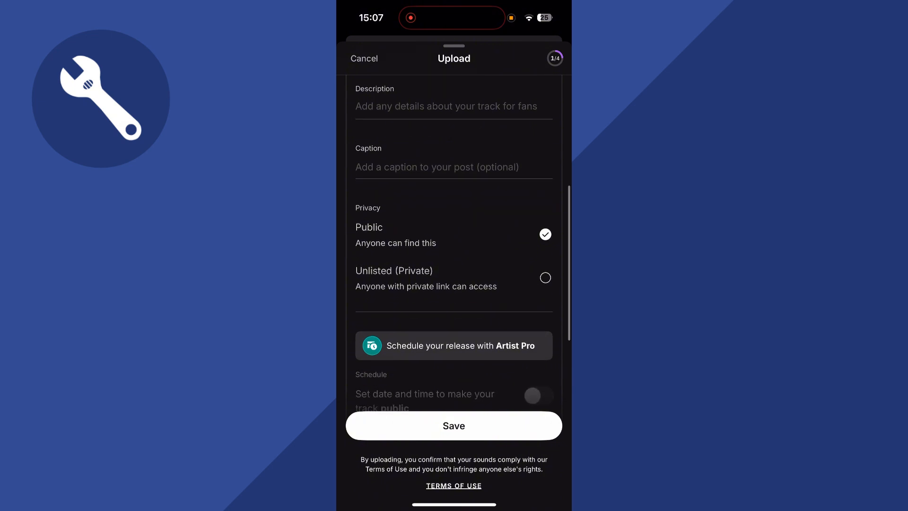
pyautogui.click(453, 425)
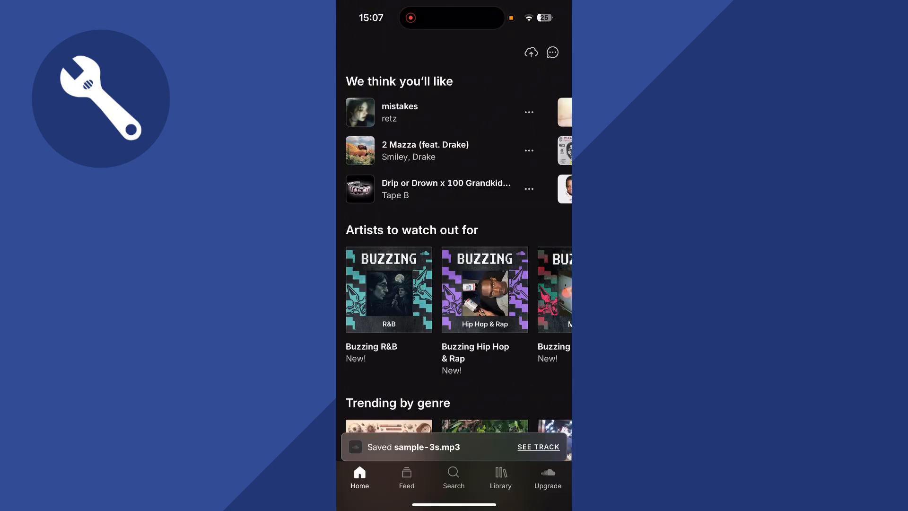